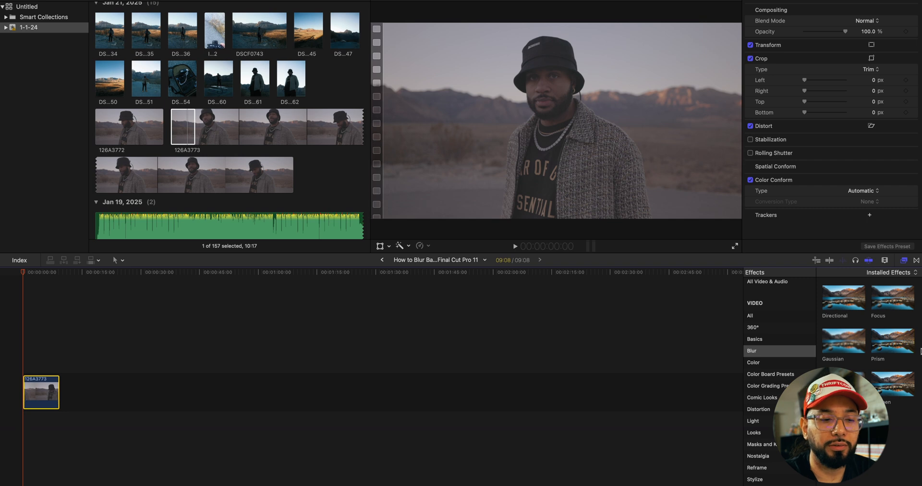
mouse_move(843, 344)
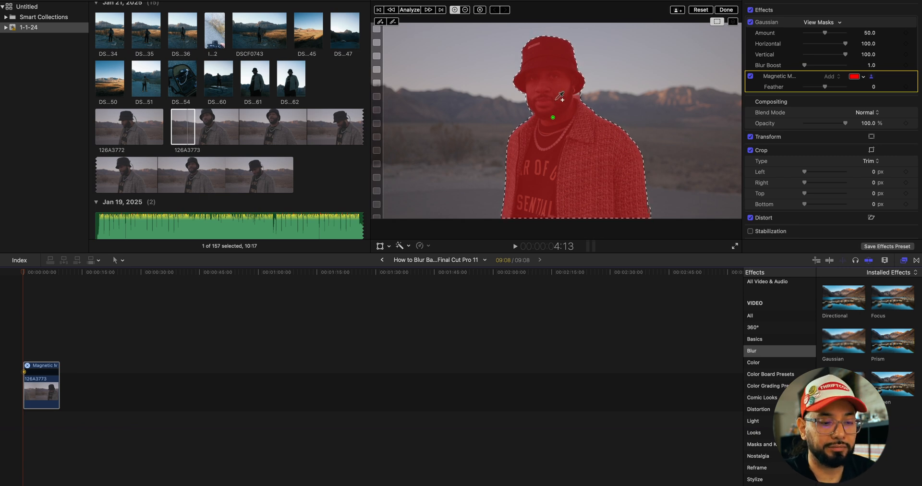
left_click(409, 9)
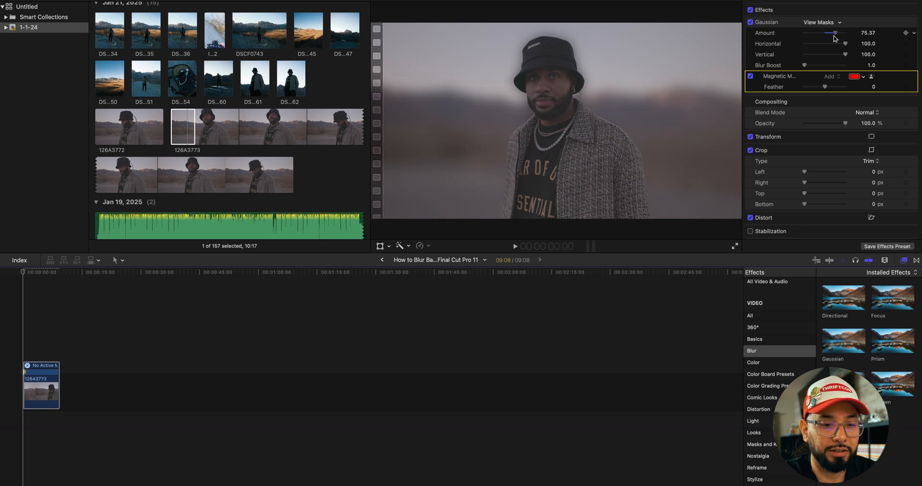
Lower the Gaussian blur Amount to about 54 so the background blur softens.
left_click_drag(832, 33, 816, 32)
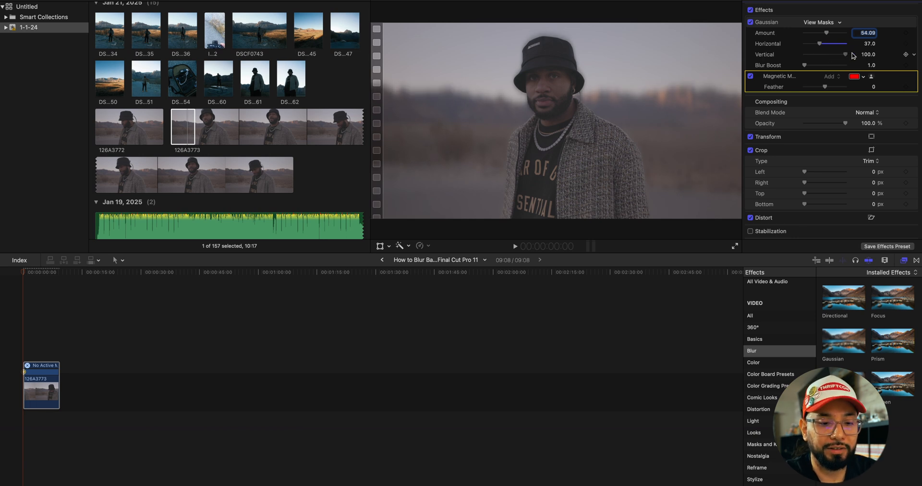
Raise the Gaussian Horizontal spread back to about 84 while the man stays sharp.
left_click_drag(822, 43, 840, 44)
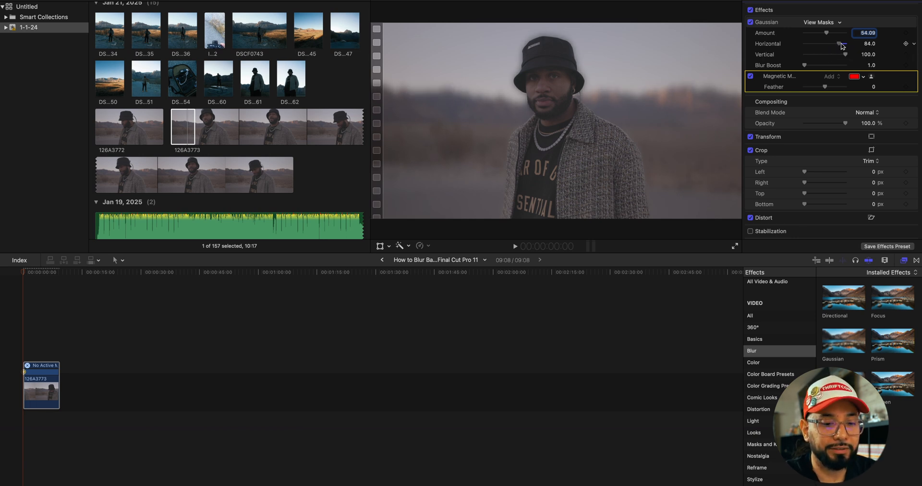